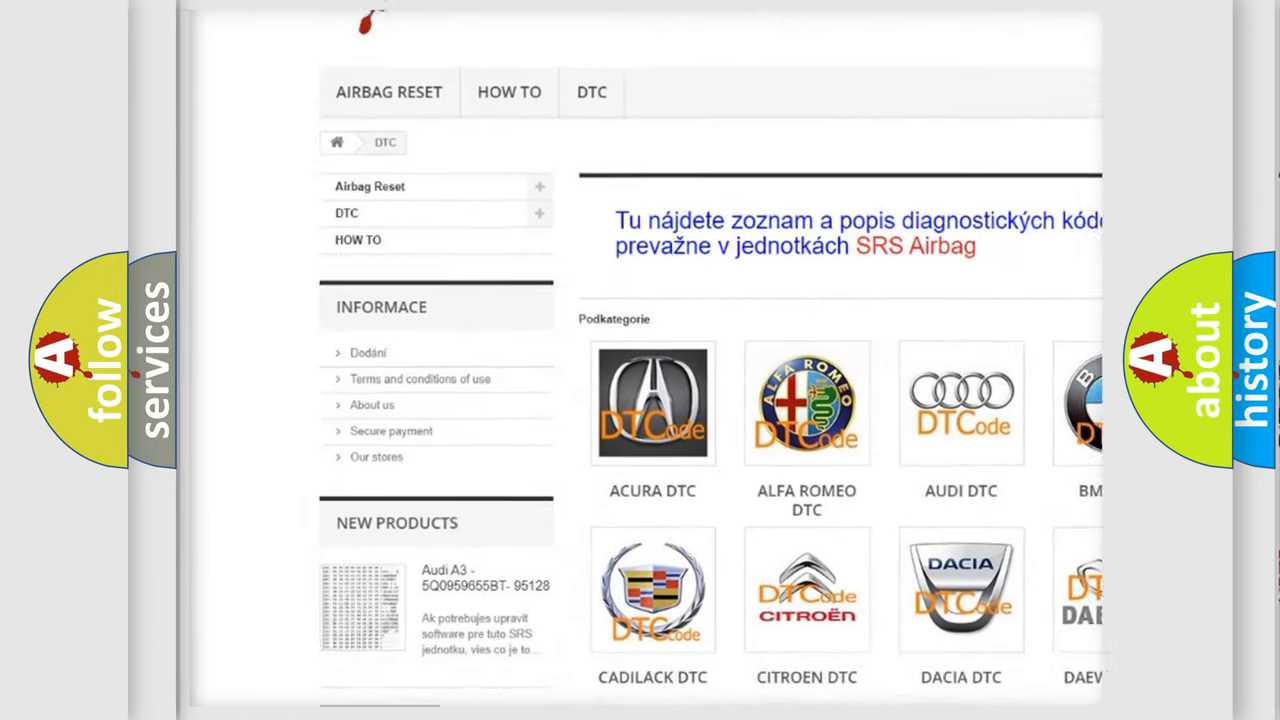
- Open the BMW DTC code list from the DTC category page
scroll(down, 3)
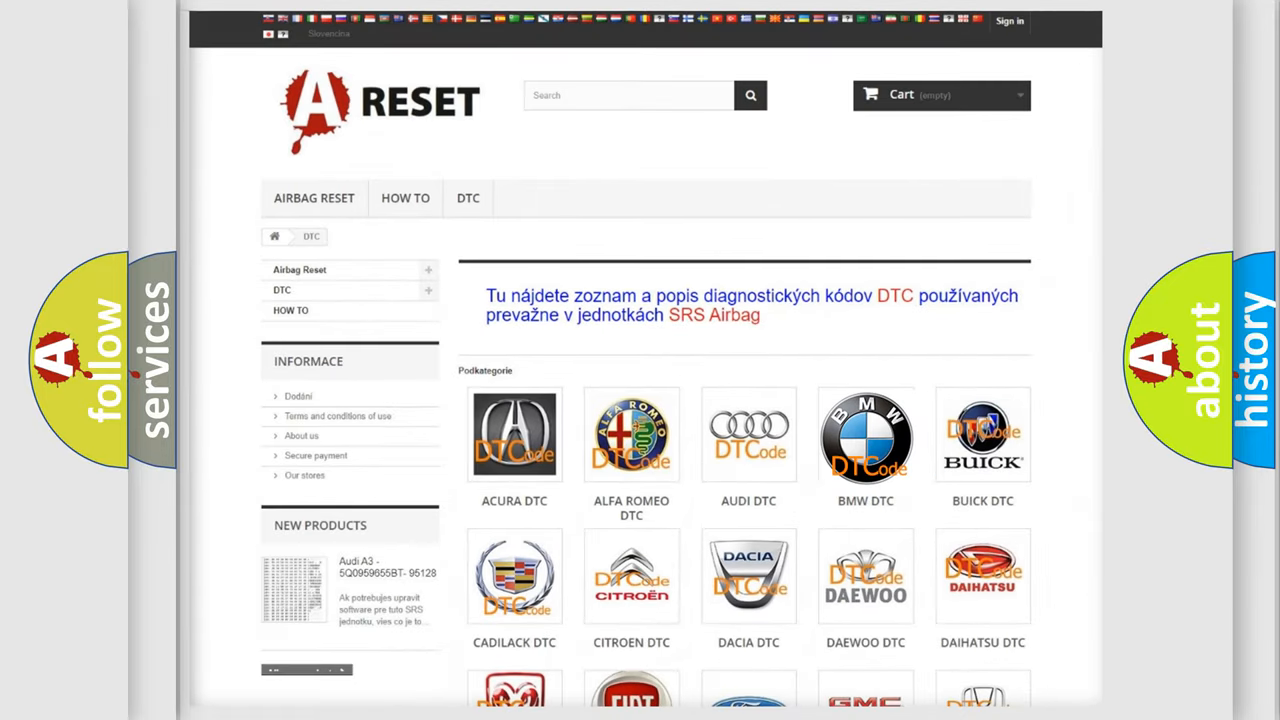
click(864, 436)
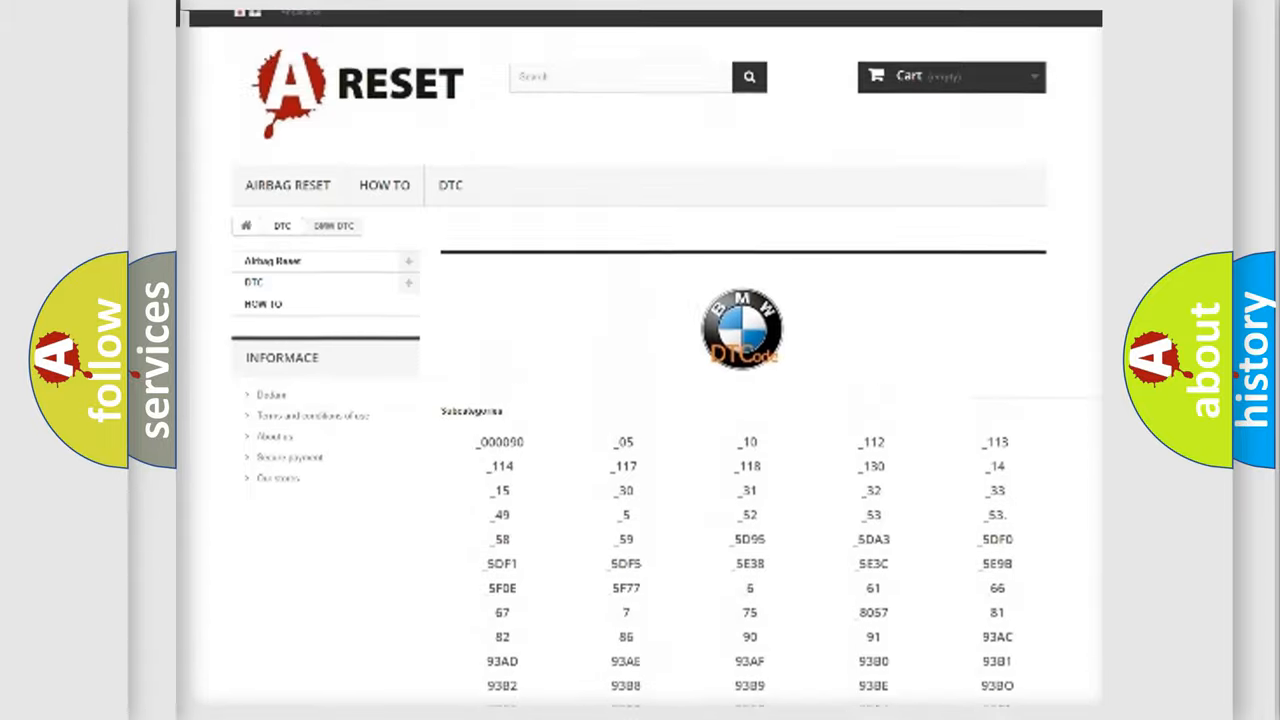